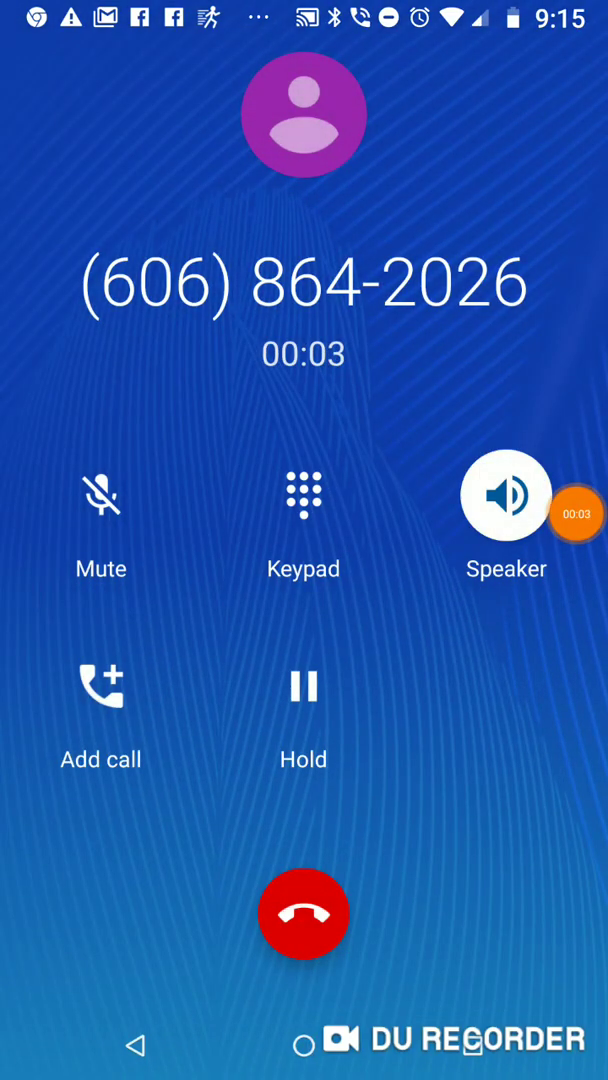
pyautogui.click(576, 512)
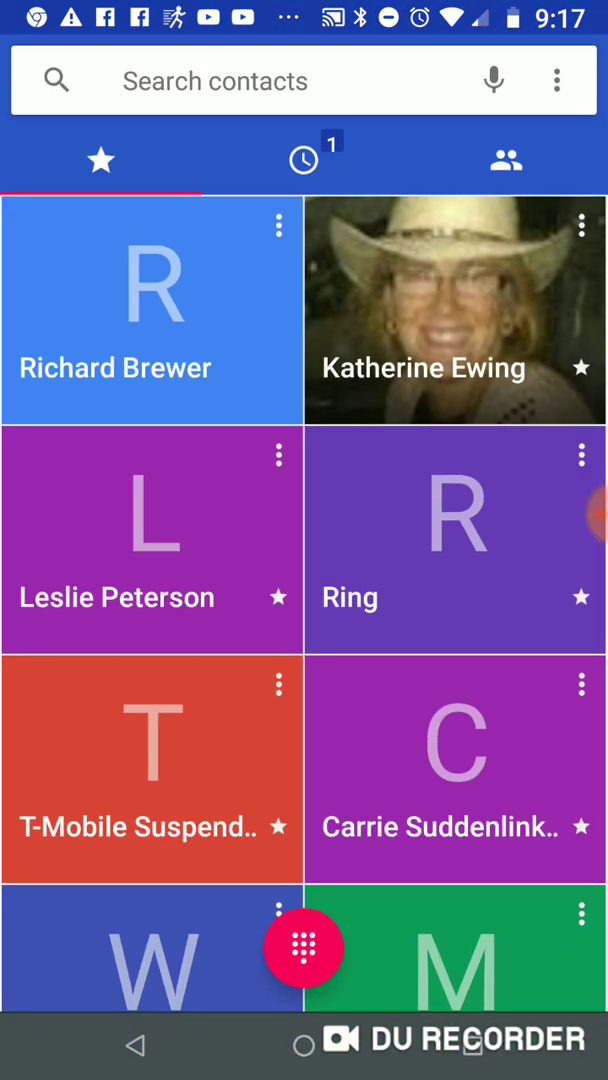
pyautogui.click(304, 160)
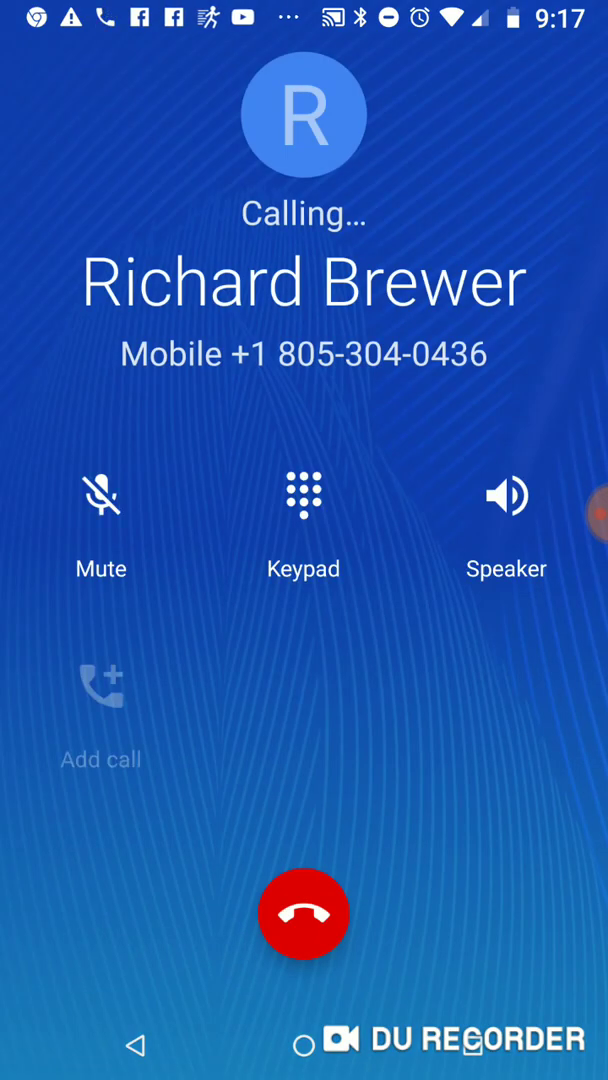
pyautogui.click(506, 496)
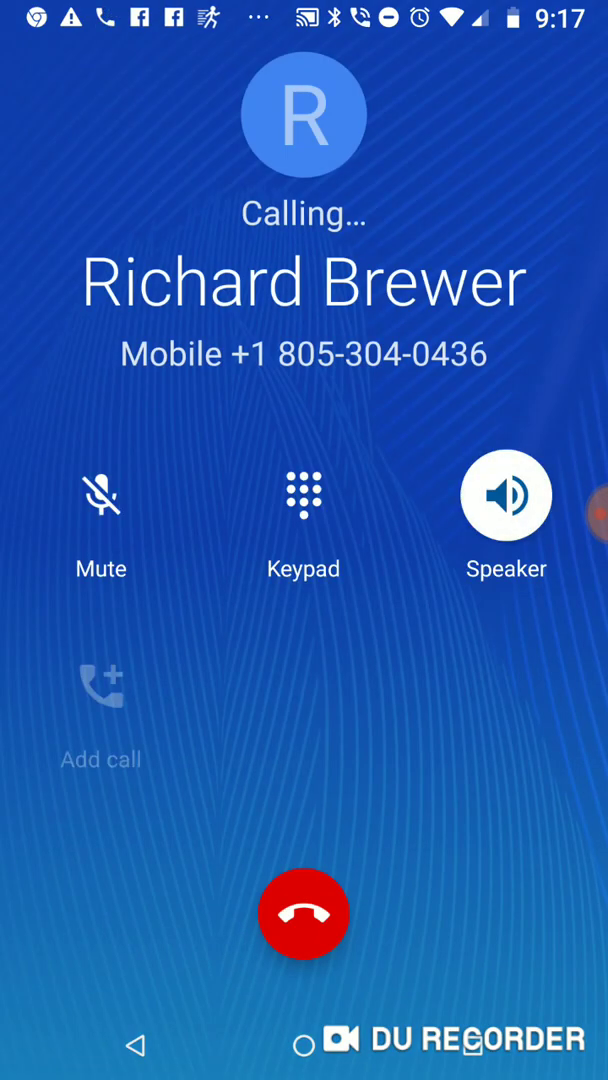